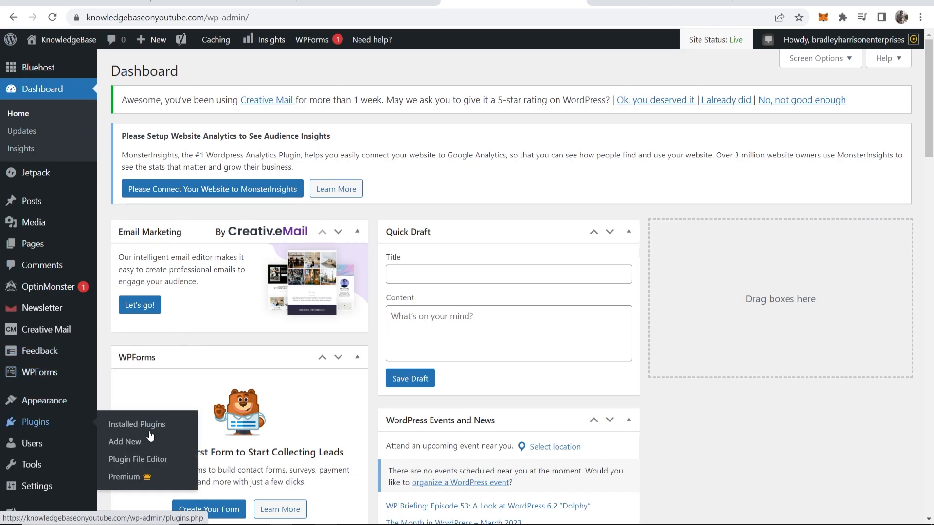
Step: Search new plugins for 'google reviews' and start a widget in Plugin for Google Reviews
left_click(124, 442)
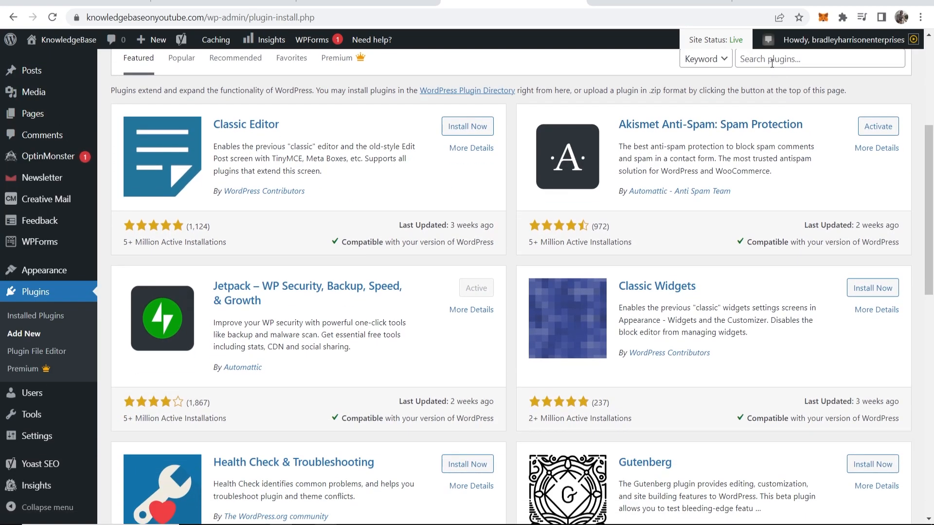
type("google reviews")
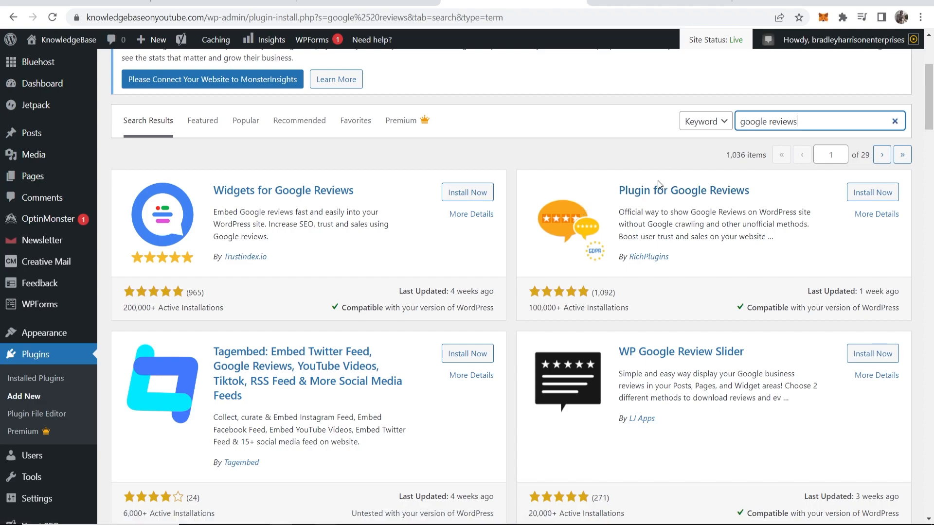
mouse_move(714, 190)
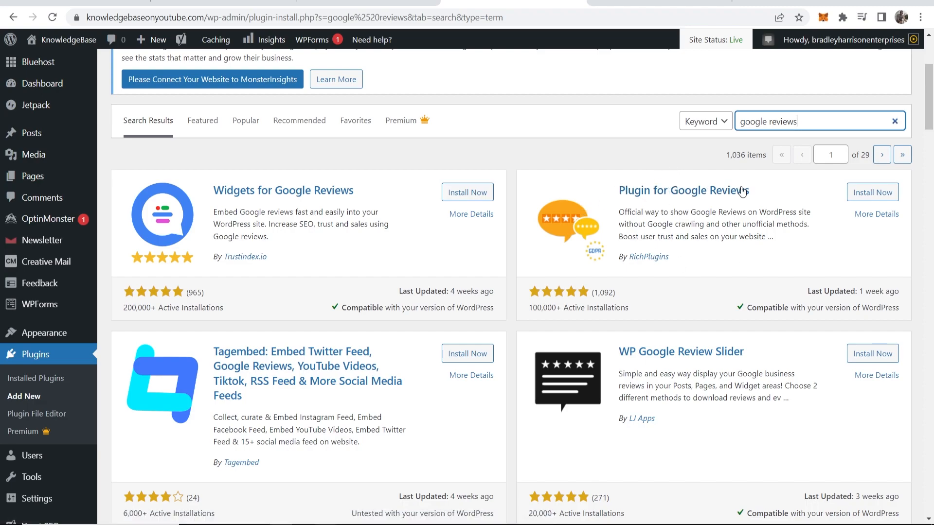
left_click(873, 192)
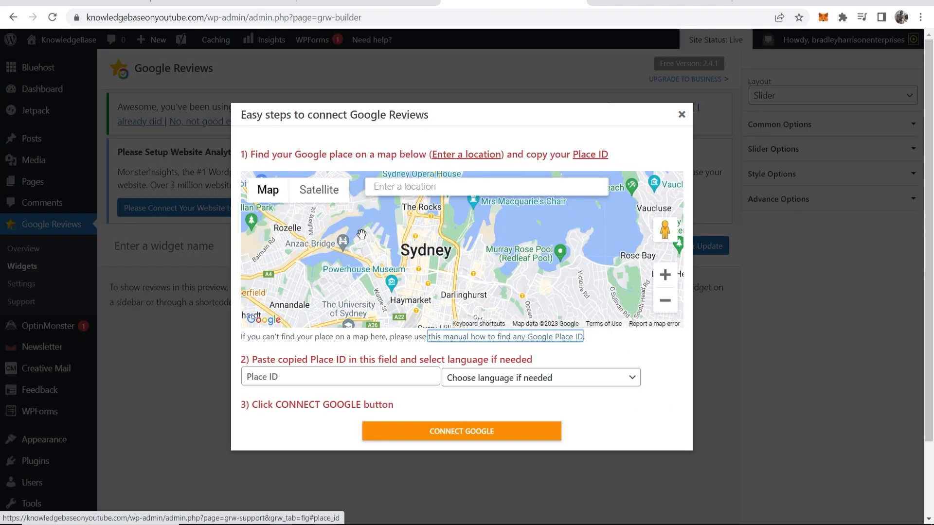
Step: Follow the 'how to find any Google Place ID' manual link from the connect dialog
left_click(681, 115)
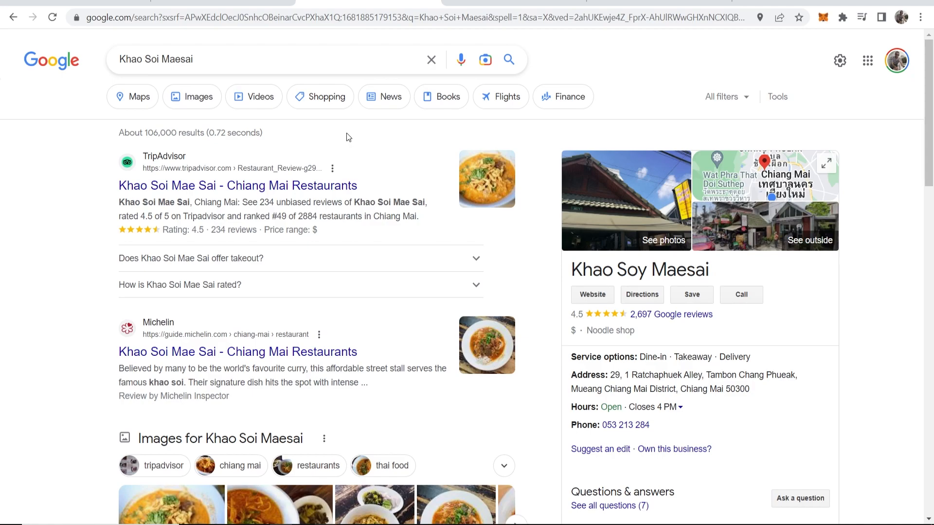
mouse_move(715, 273)
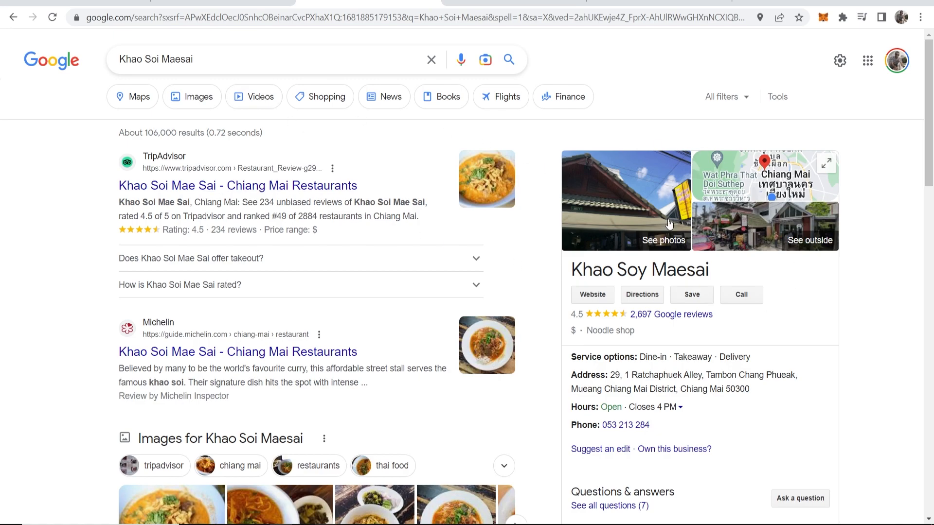
Step: Inspect the code of Khao Soi Maesai's 'Write a review' link in DevTools
scroll("down", 3)
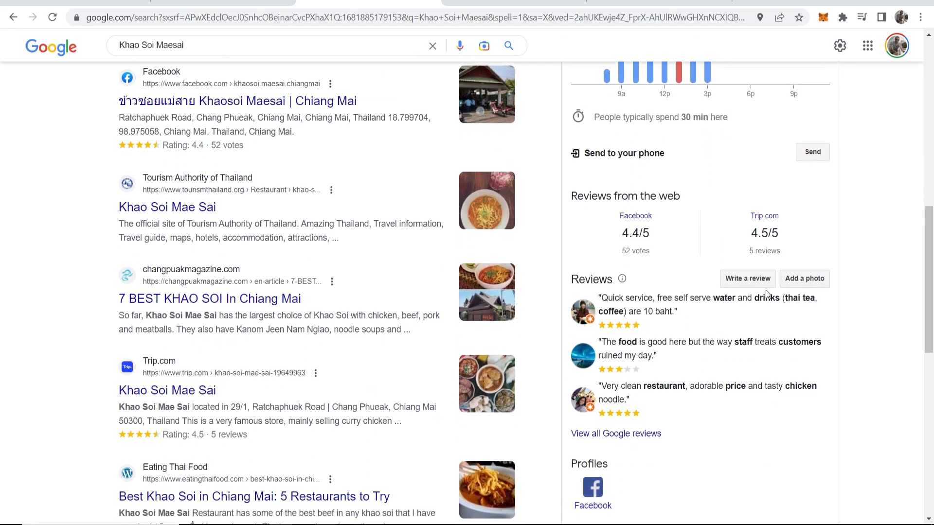
right_click(763, 286)
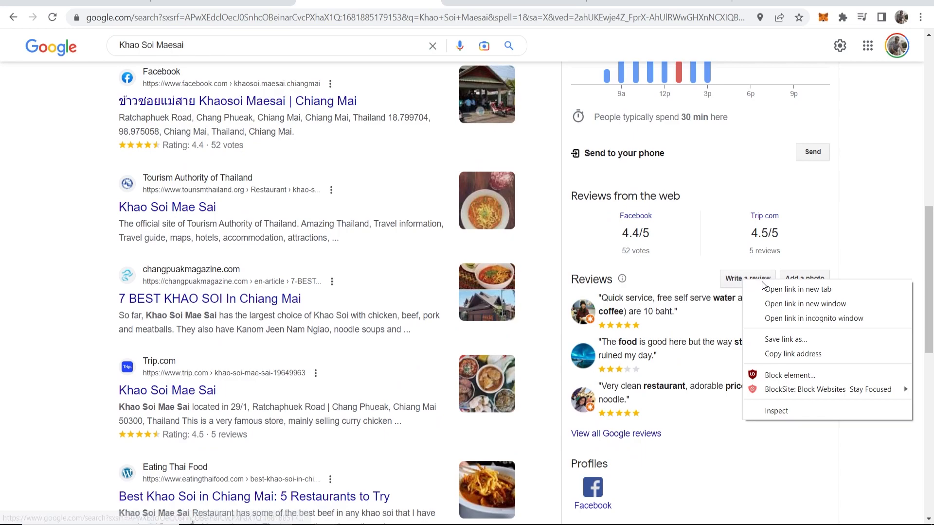
left_click(777, 411)
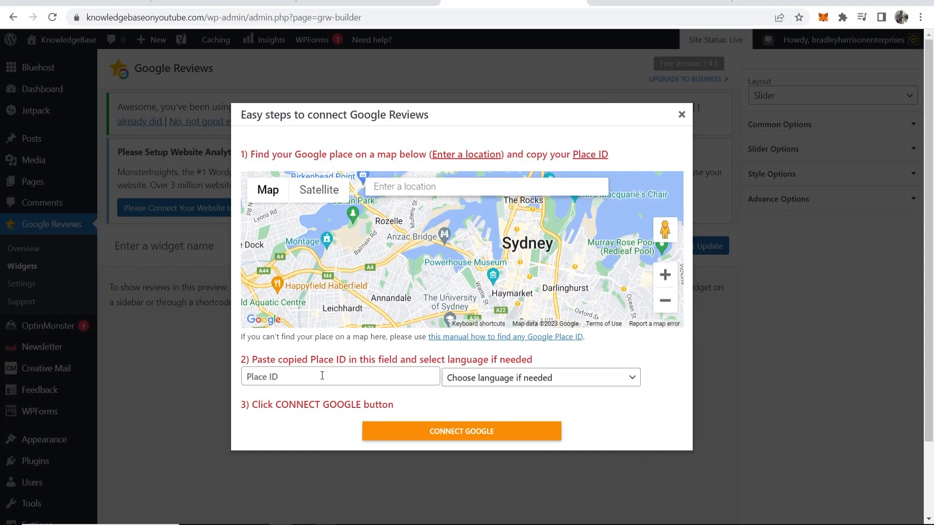
double_click(327, 359)
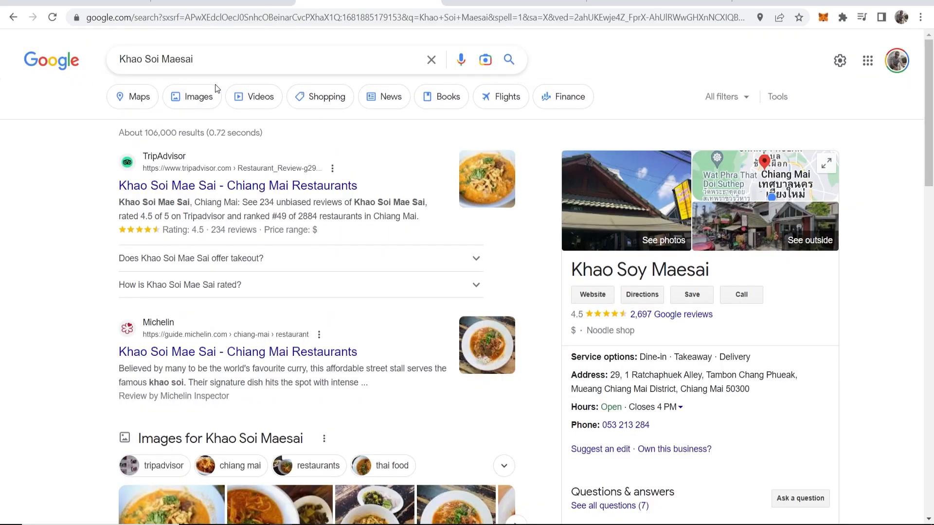
scroll("down", 3)
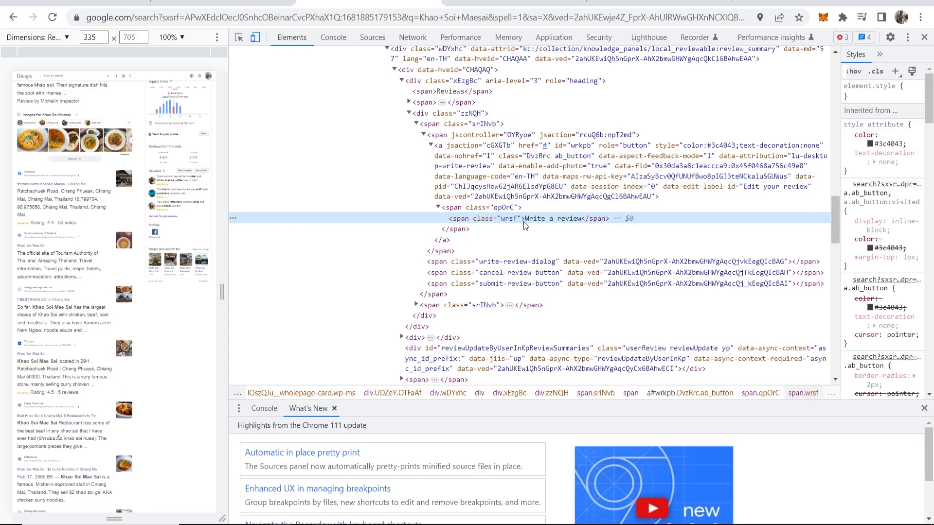
Step: Find 'data-pid' in the Elements code and copy the value ChIJqcysHow62jAR6ElsdYpG8EU
key("Ctrl+f")
type("da")
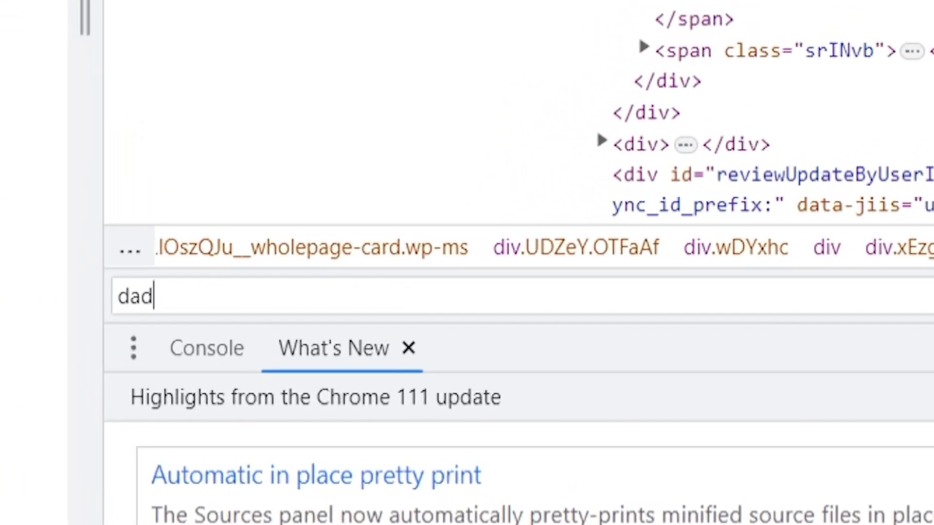
type("data-")
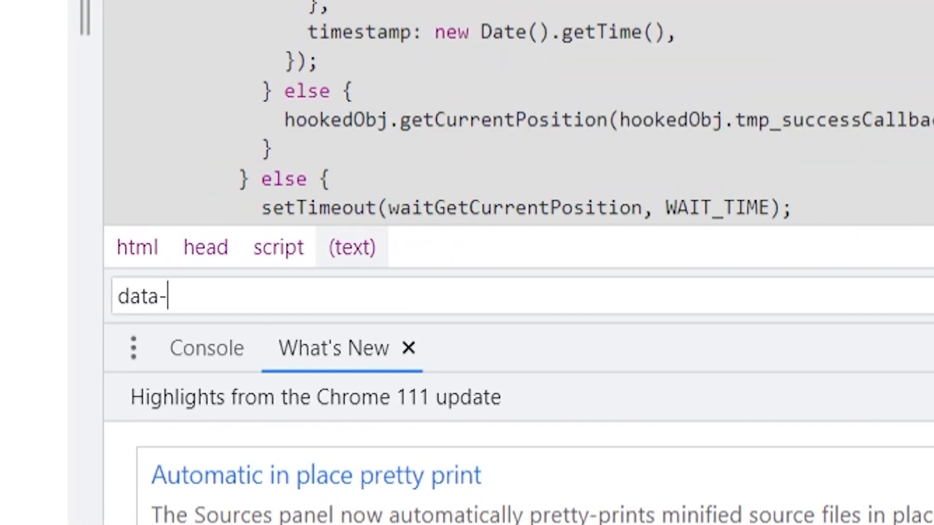
type("pi")
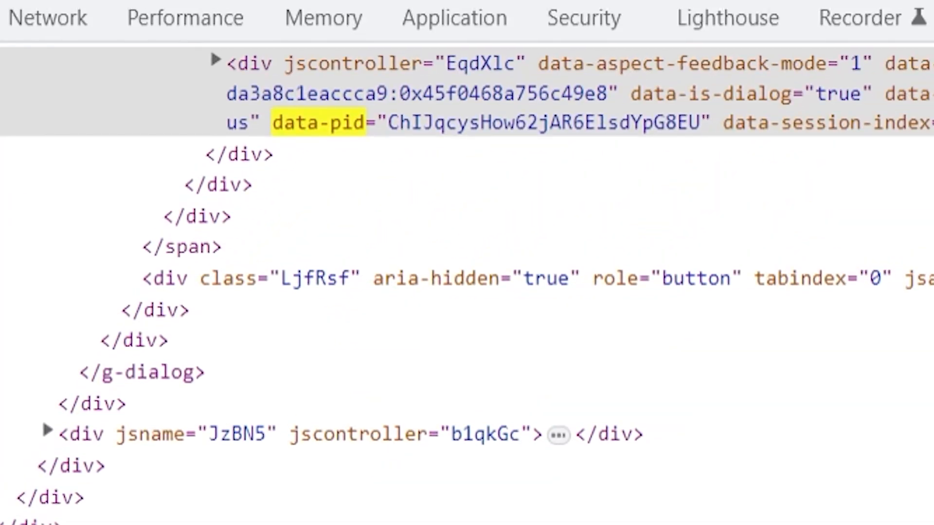
mouse_move(304, 132)
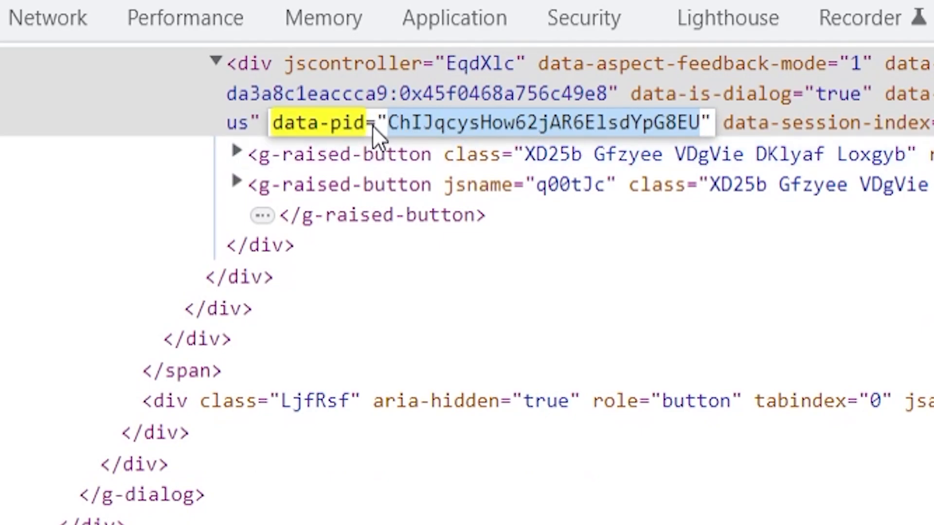
right_click(549, 123)
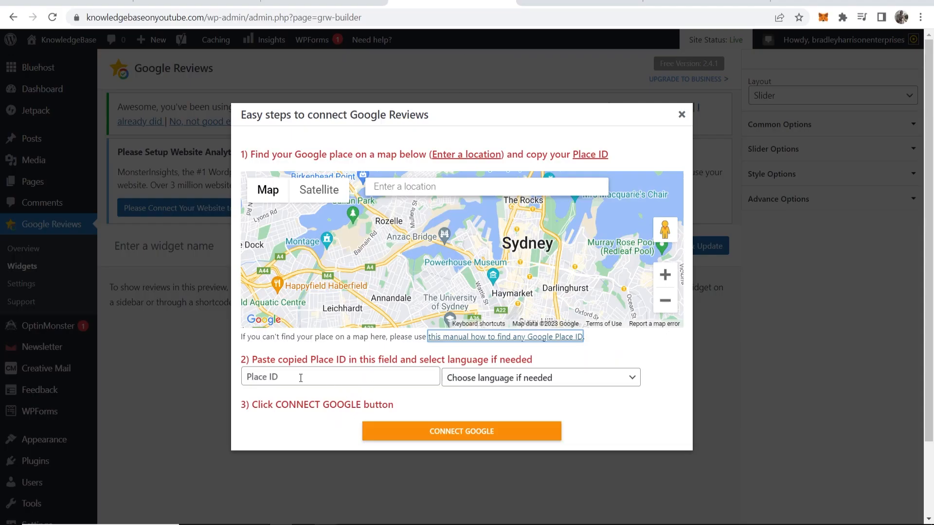
Step: Connect Place ID ChIJqcysHow62jAR6ElsdYpG8EU with English reviews via CONNECT GOOGLE
type("ChIJqcysHow62jAR6ElsdYpG8EU")
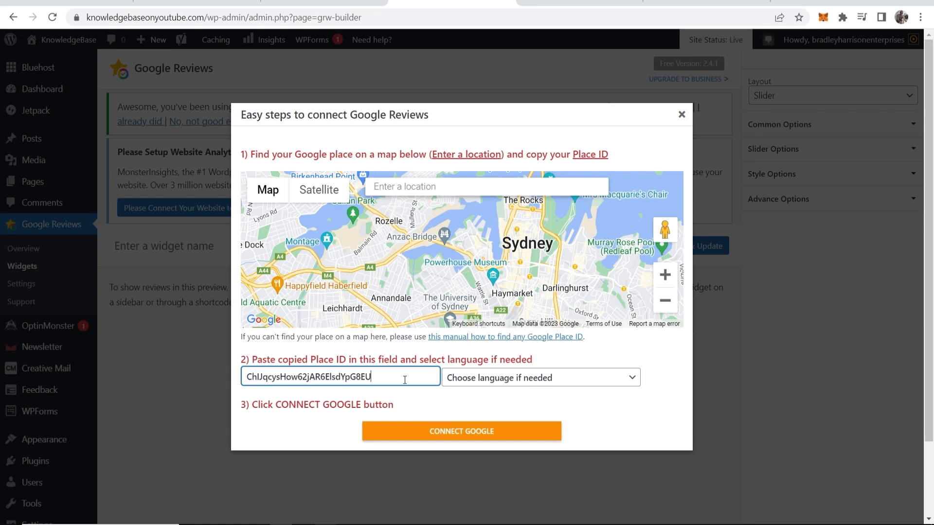
left_click(539, 377)
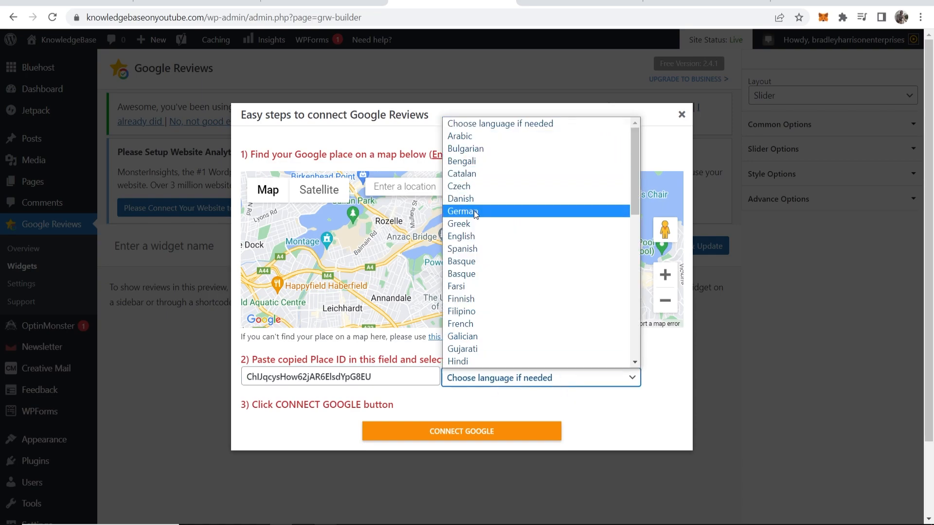
left_click(461, 236)
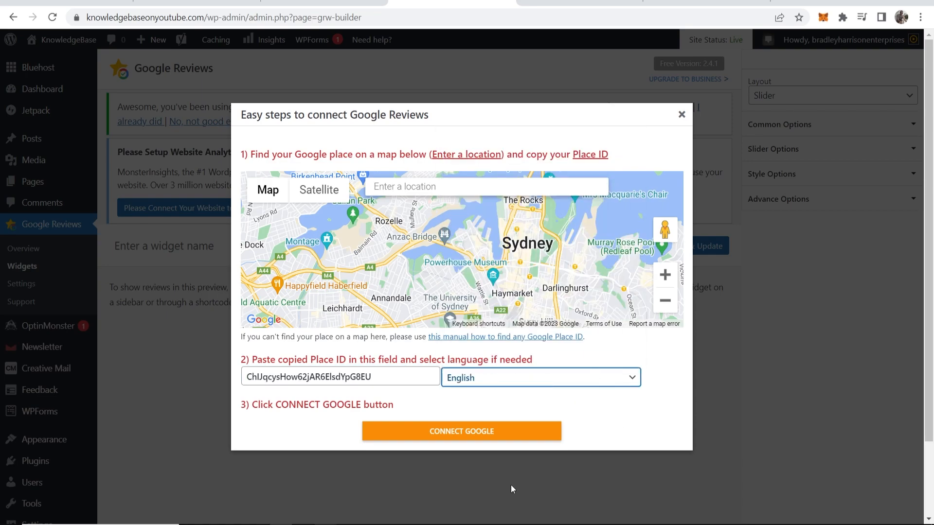
left_click(461, 431)
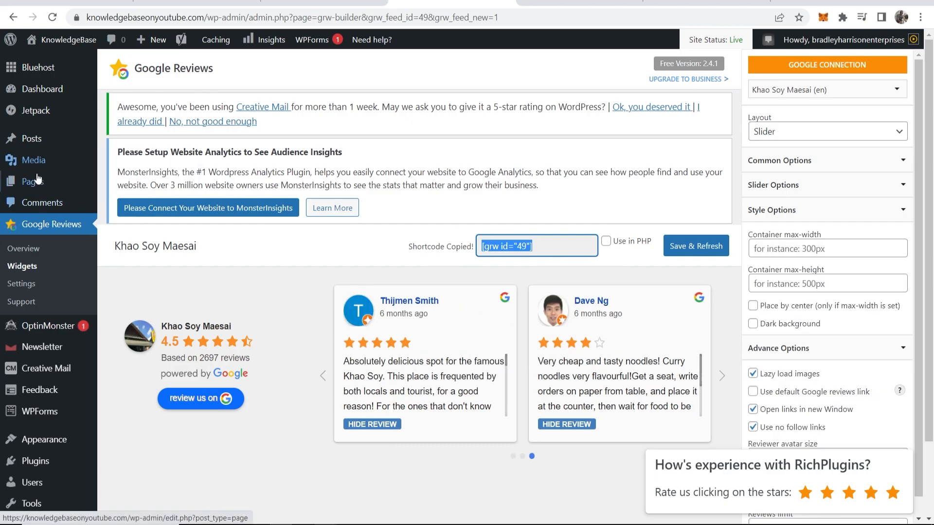
Step: Open the About Us draft page in the editor from All Pages
left_click(30, 181)
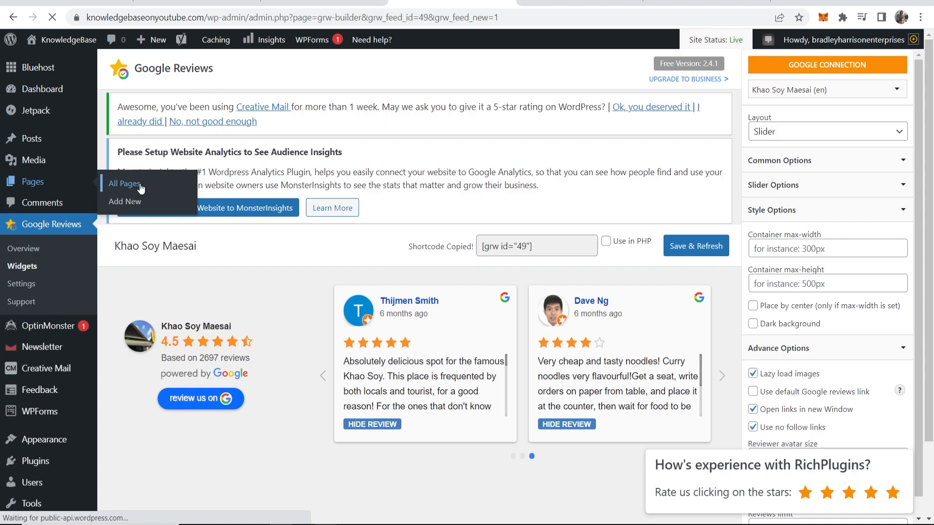
left_click(124, 184)
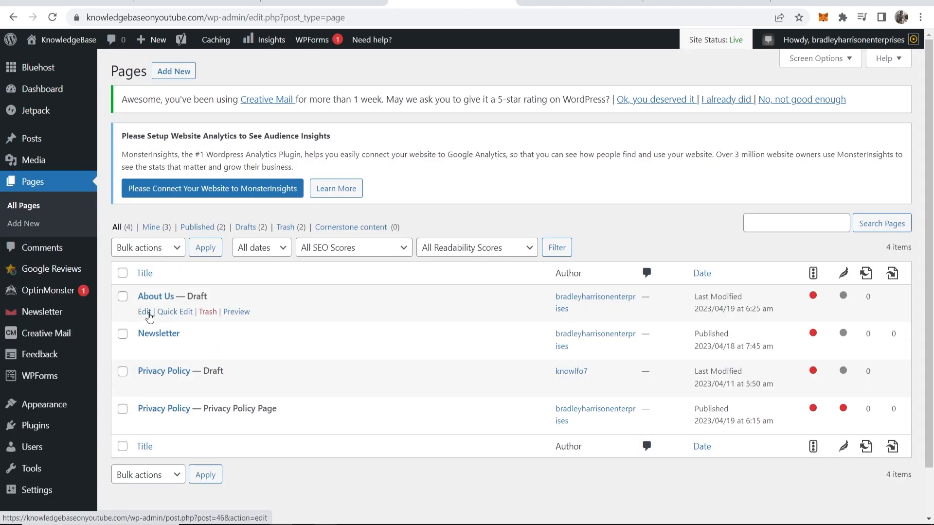
left_click(144, 312)
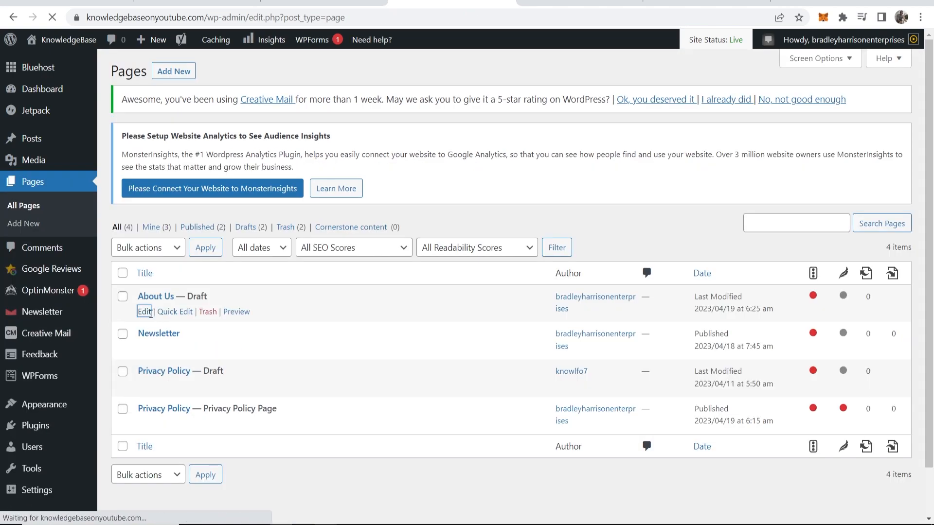
left_click(144, 311)
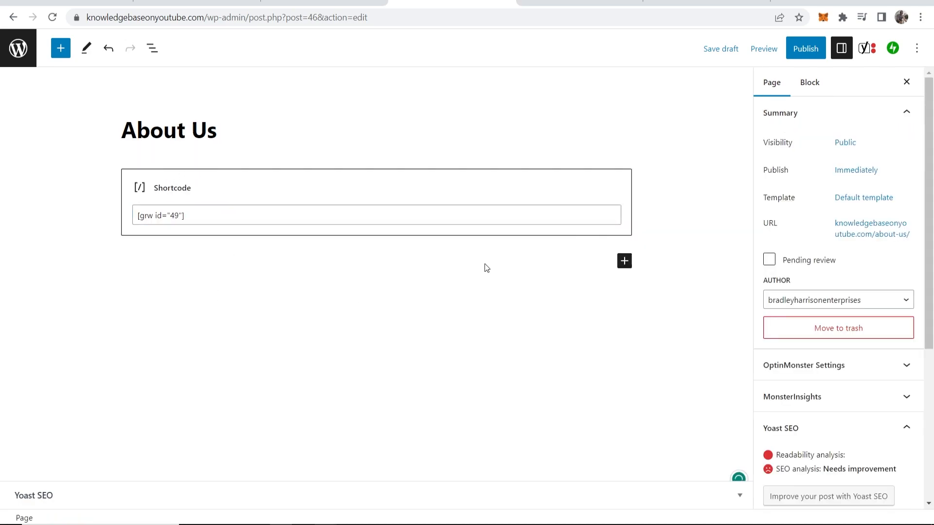
Step: Publish the About Us page and view it live
left_click(806, 48)
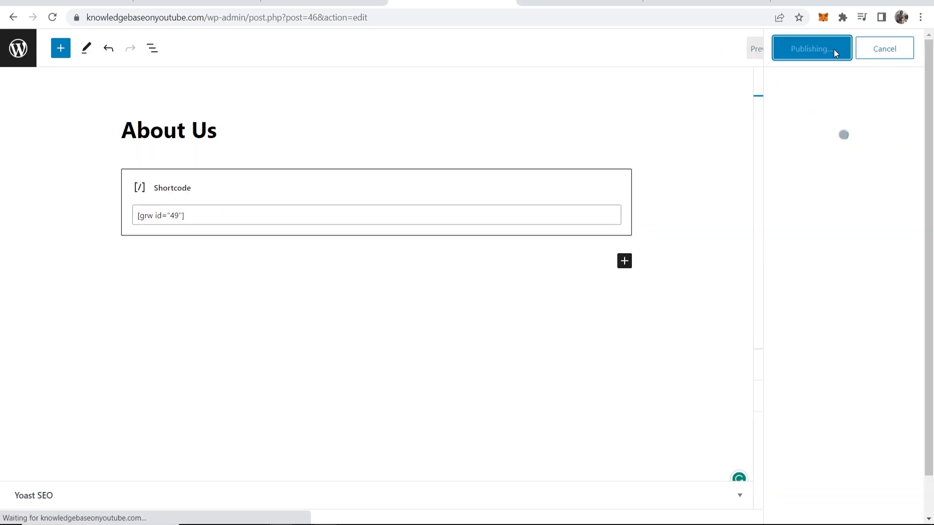
left_click(812, 48)
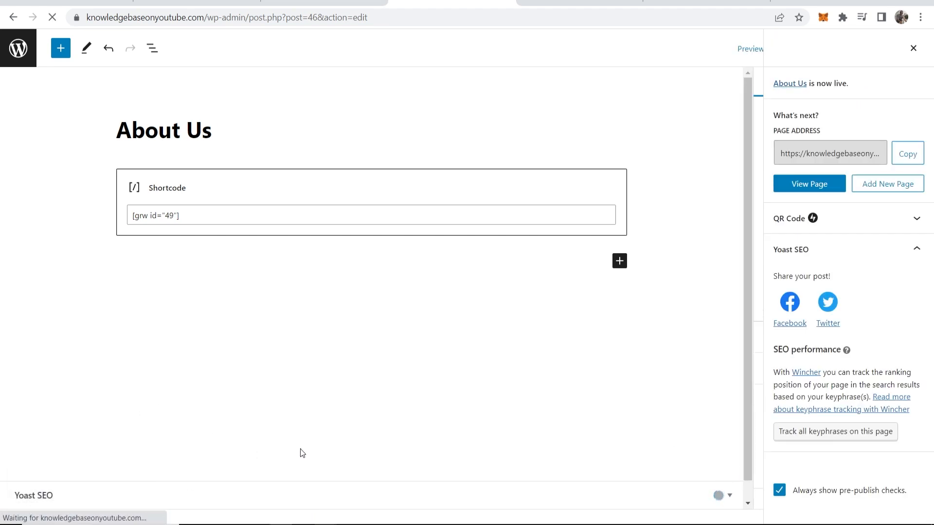
left_click(809, 183)
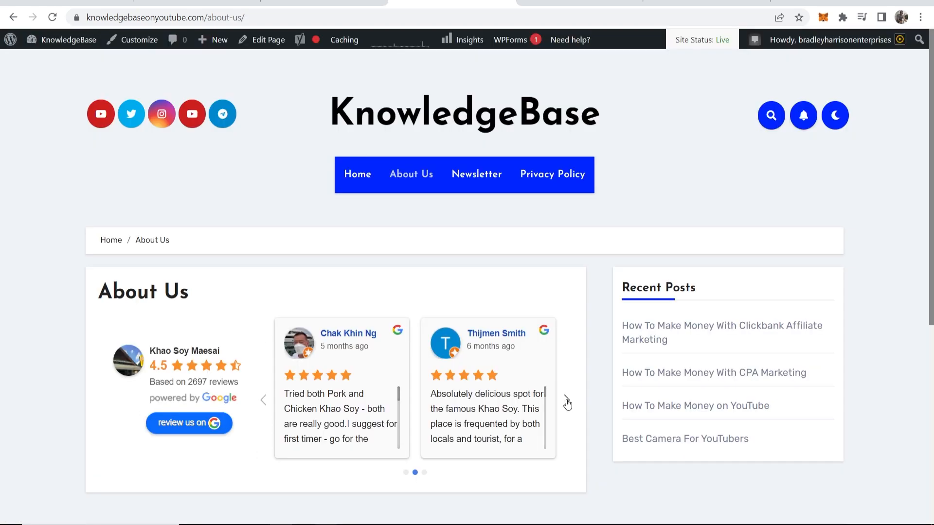